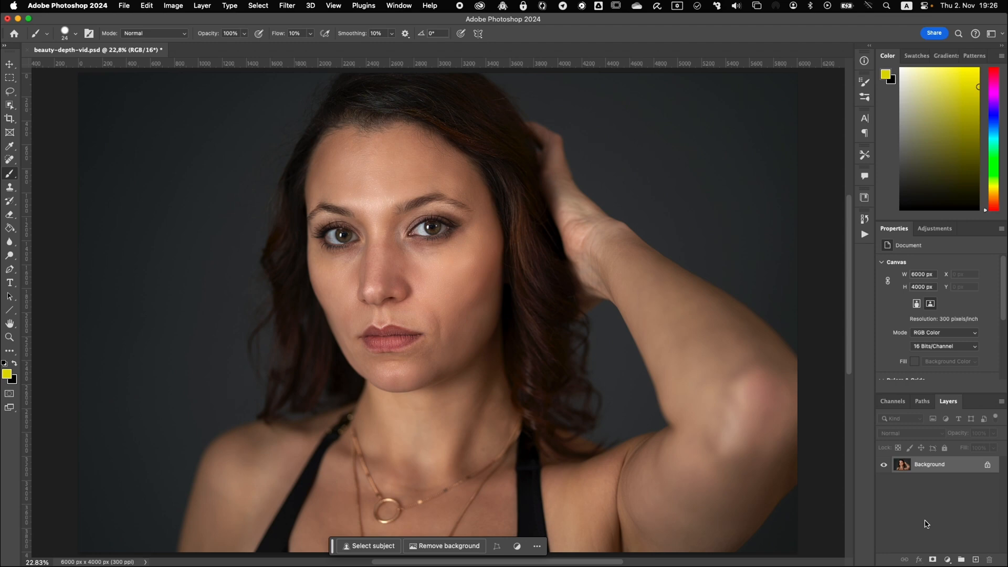
pyautogui.moveTo(946, 531)
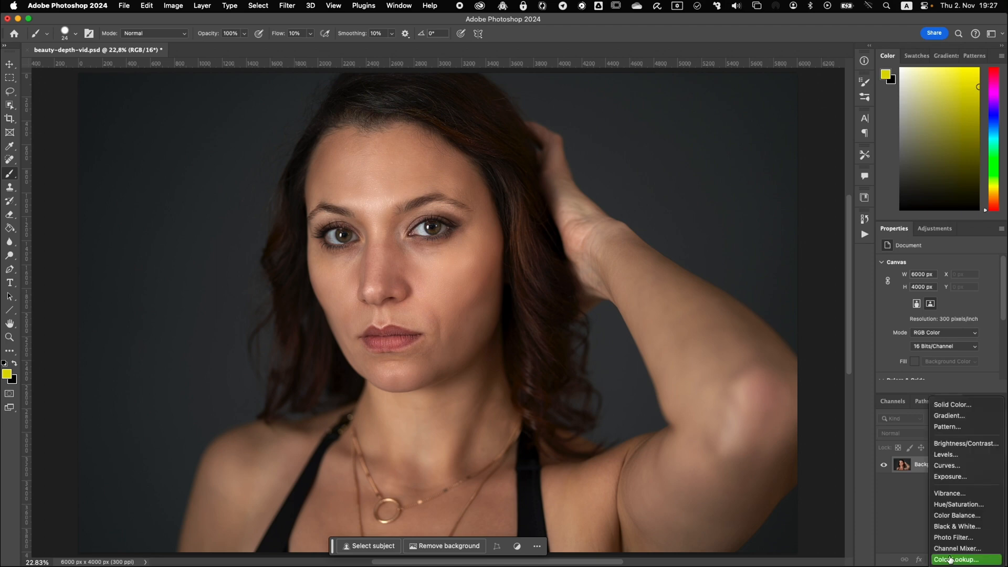
pyautogui.moveTo(947, 465)
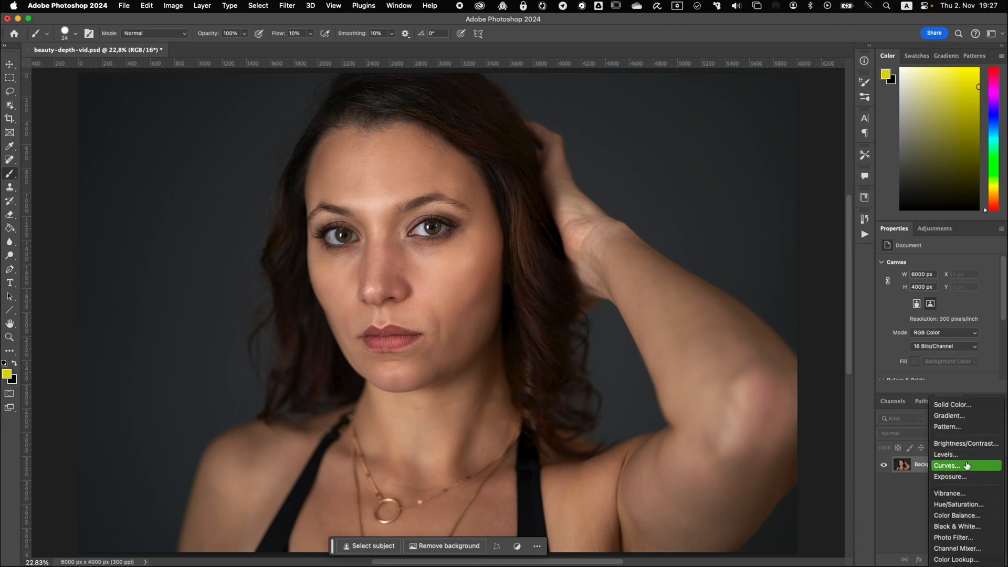
pyautogui.moveTo(965, 443)
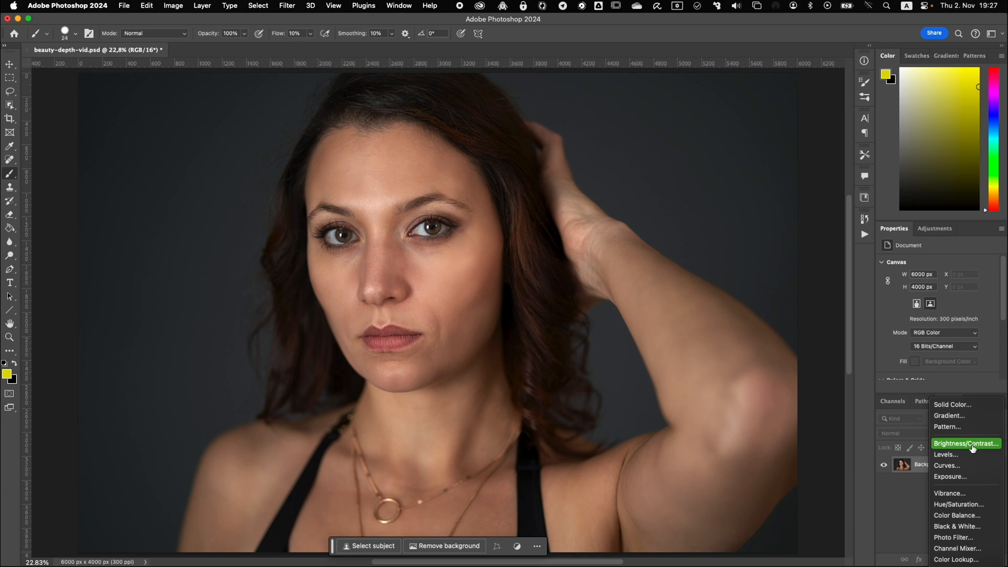
# Step: Add a Brightness/Contrast adjustment layer with mask above the portrait layer
pyautogui.click(964, 443)
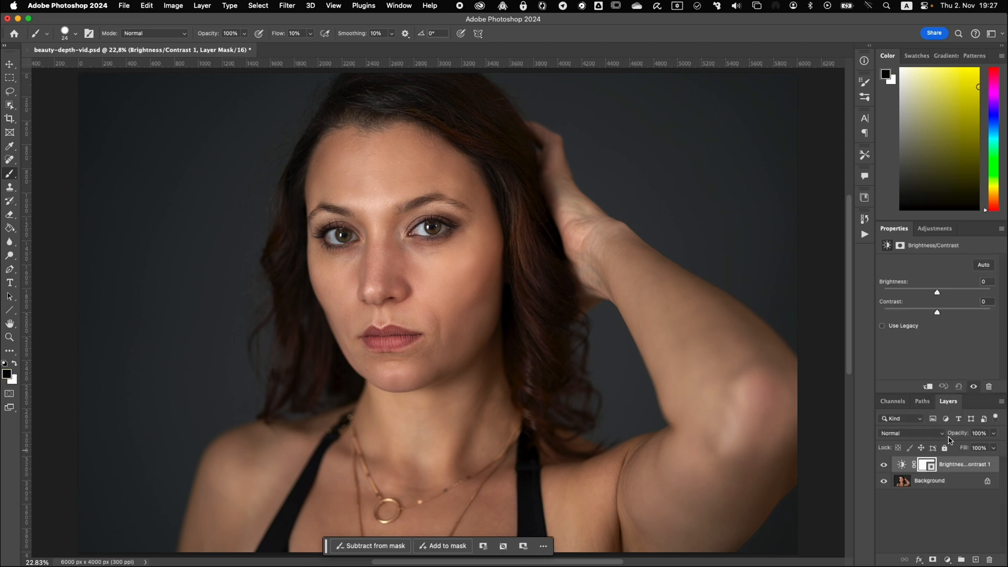
# Step: Set the Brightness/Contrast layer's blend mode to Linear Dodge (Add)
pyautogui.click(908, 433)
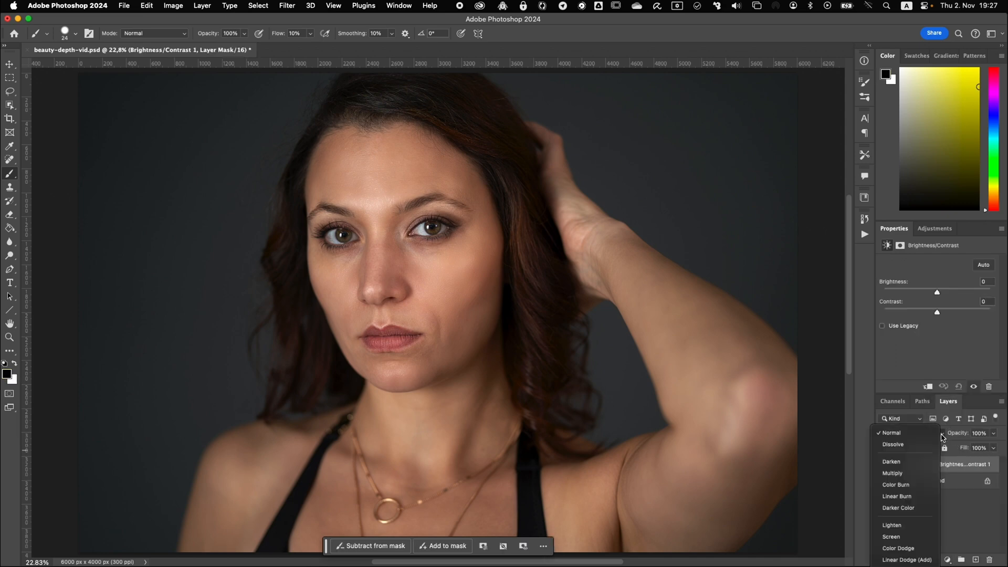
pyautogui.click(897, 496)
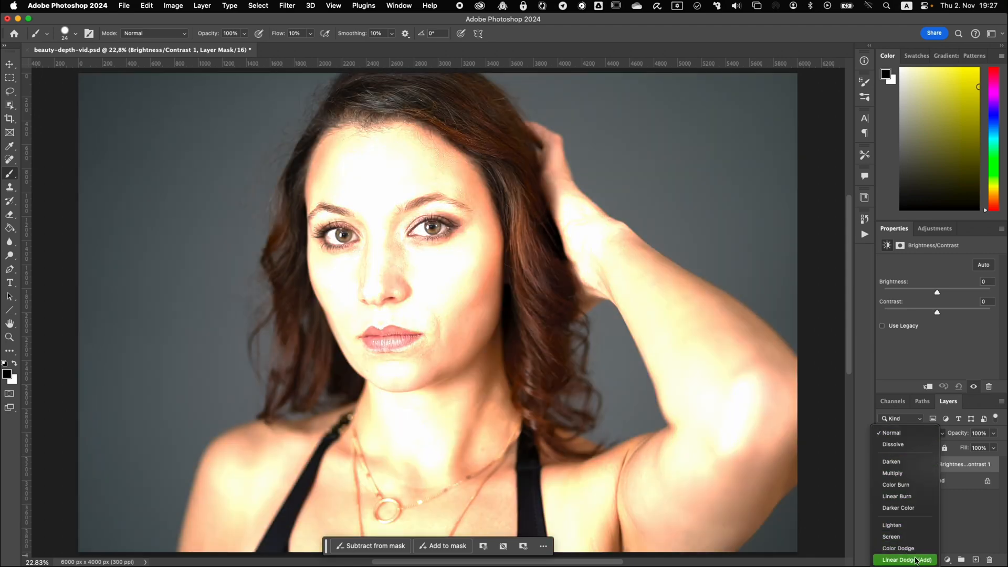
pyautogui.click(906, 560)
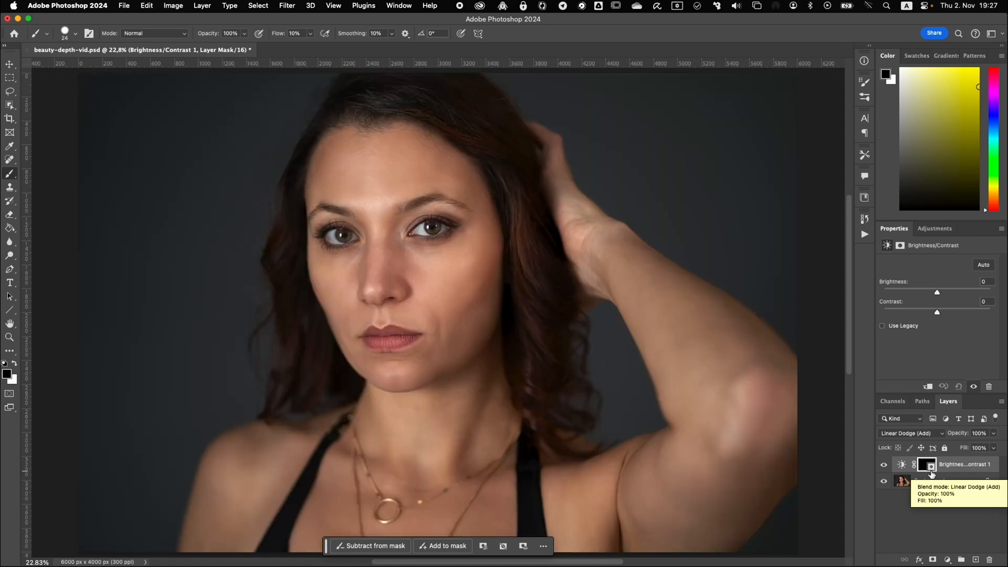
pyautogui.moveTo(236, 351)
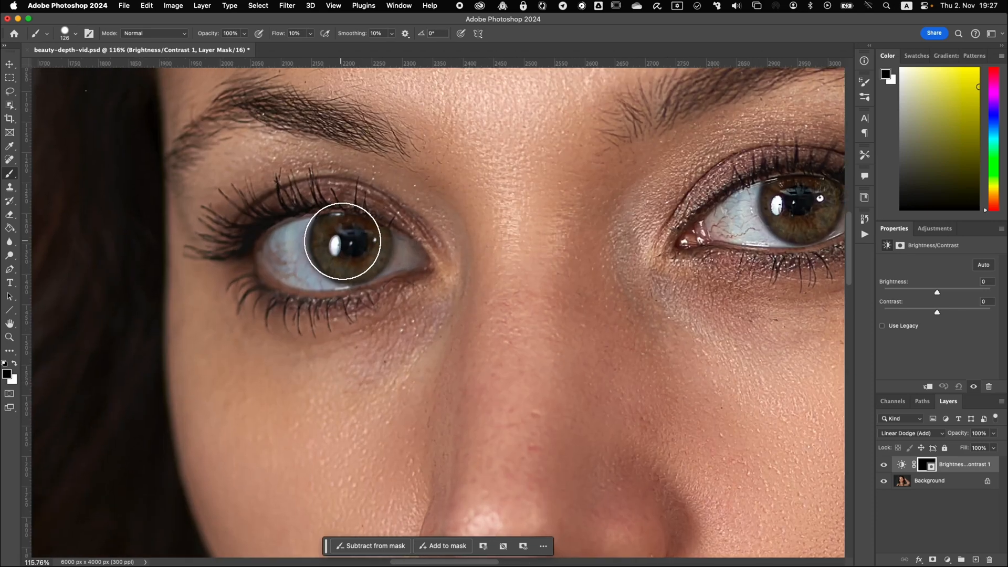
pyautogui.moveTo(351, 245)
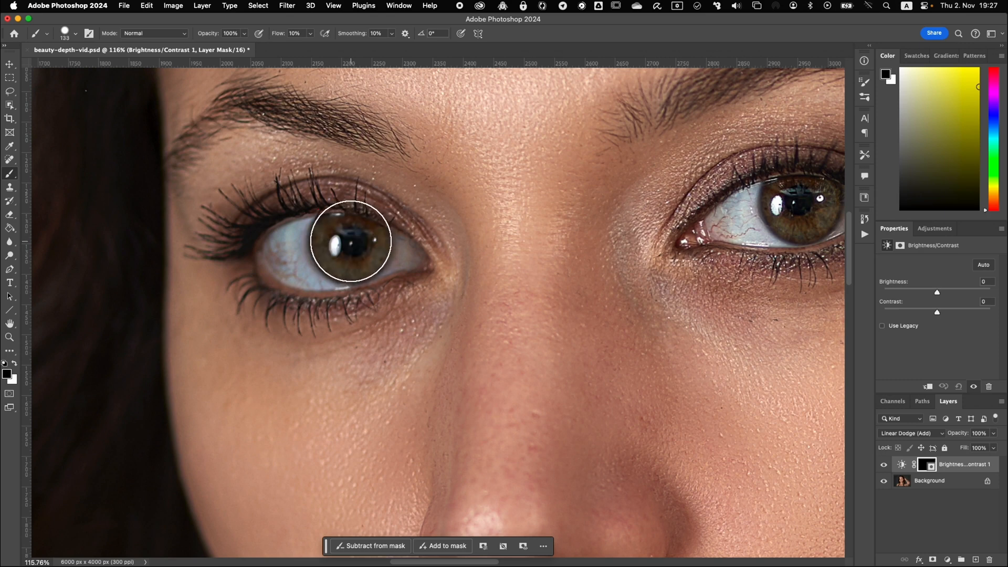
pyautogui.moveTo(351, 244)
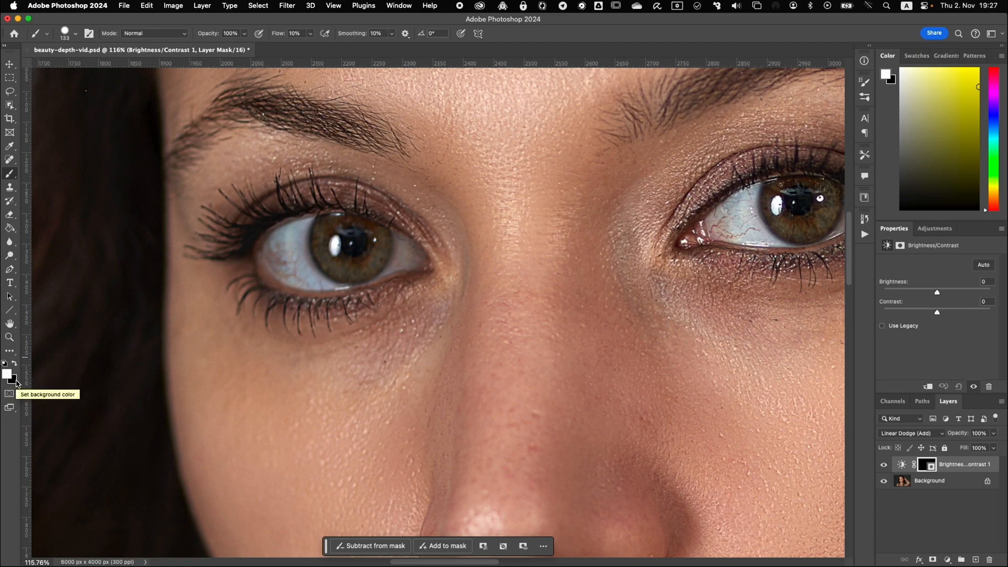
pyautogui.moveTo(316, 95)
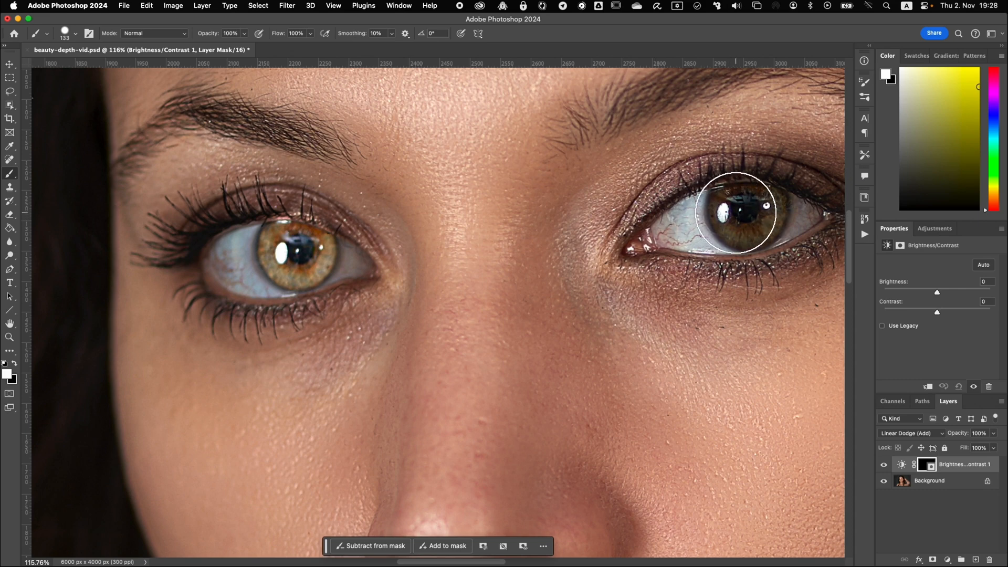
pyautogui.moveTo(746, 210)
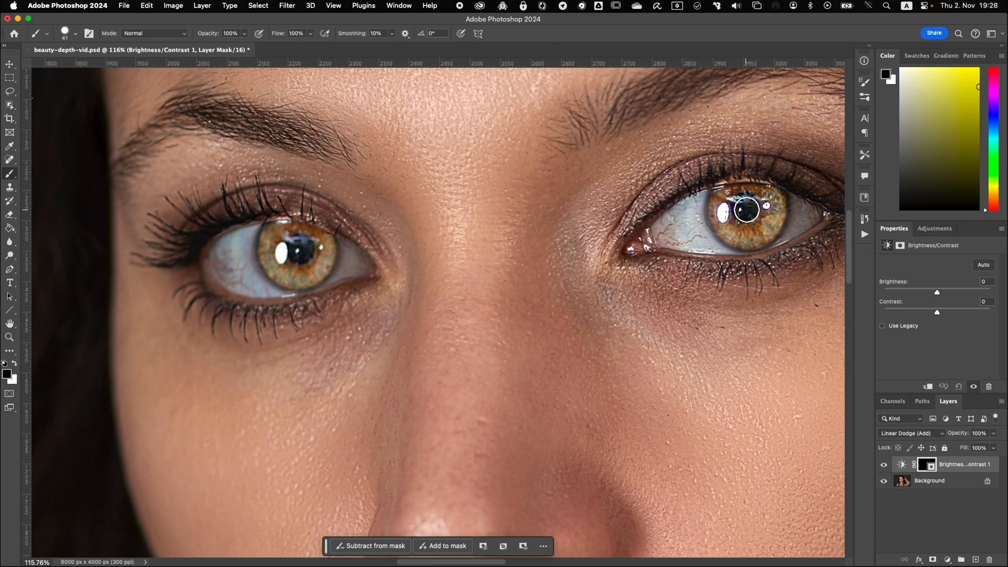
# Step: Paint white on the mask over the right eye's iris to reveal the brightening
pyautogui.click(746, 211)
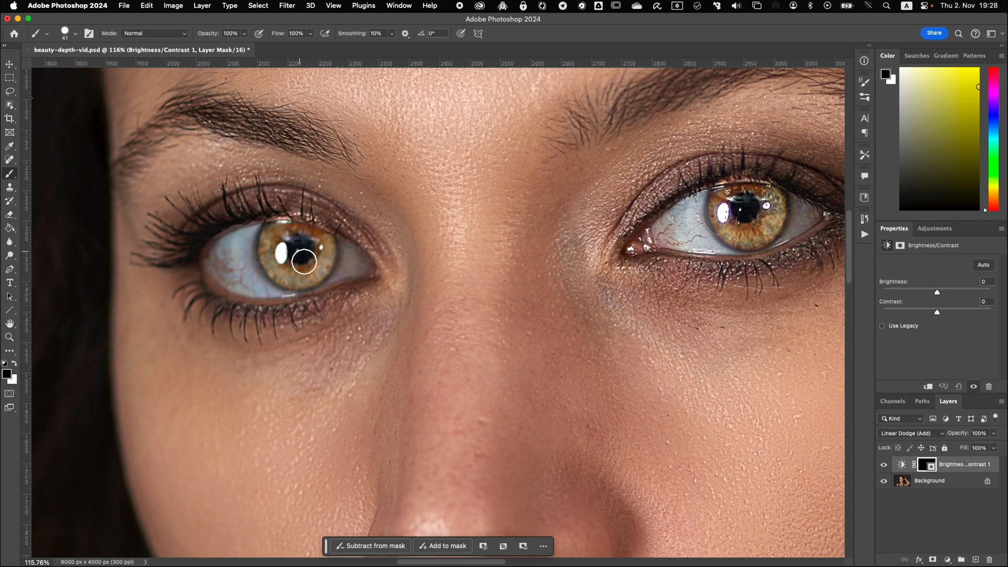
pyautogui.moveTo(299, 246)
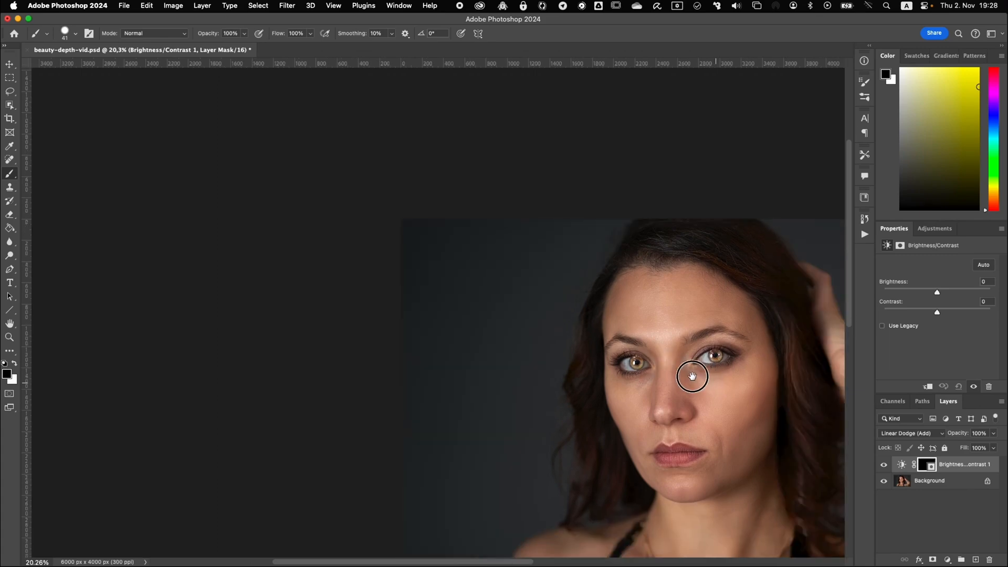
pyautogui.moveTo(692, 376); pyautogui.dragTo(527, 277)
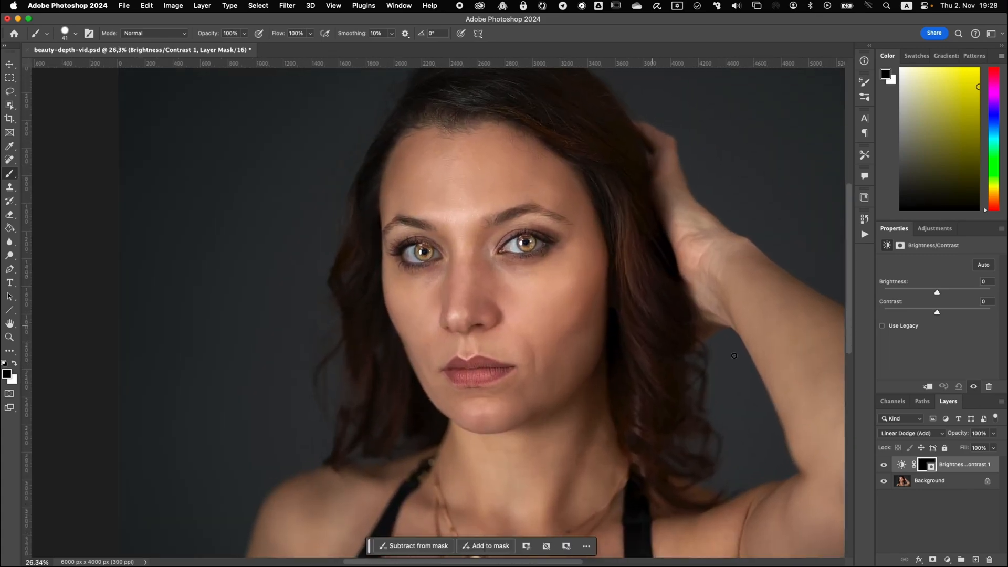
pyautogui.click(884, 464)
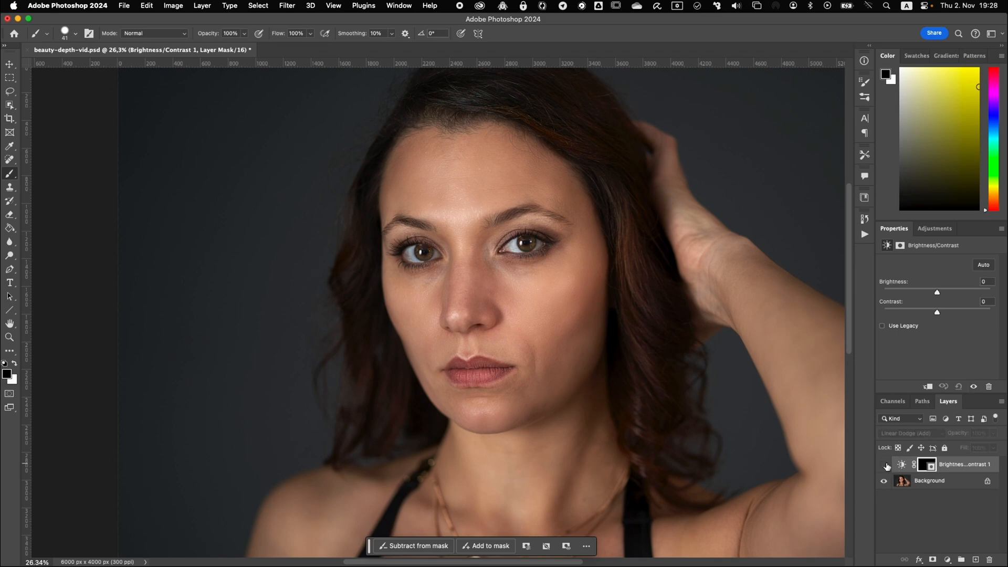
pyautogui.click(884, 464)
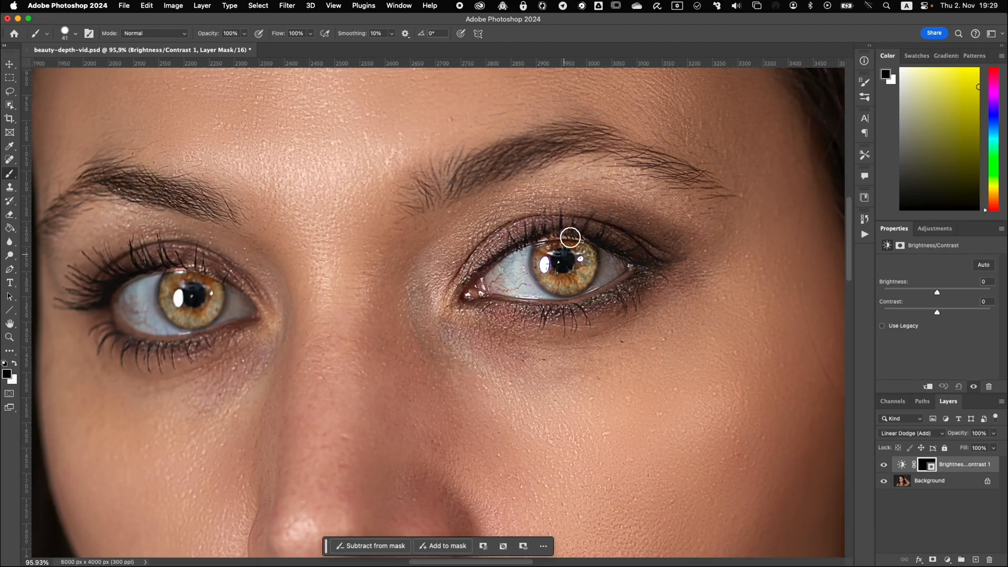
pyautogui.moveTo(695, 313)
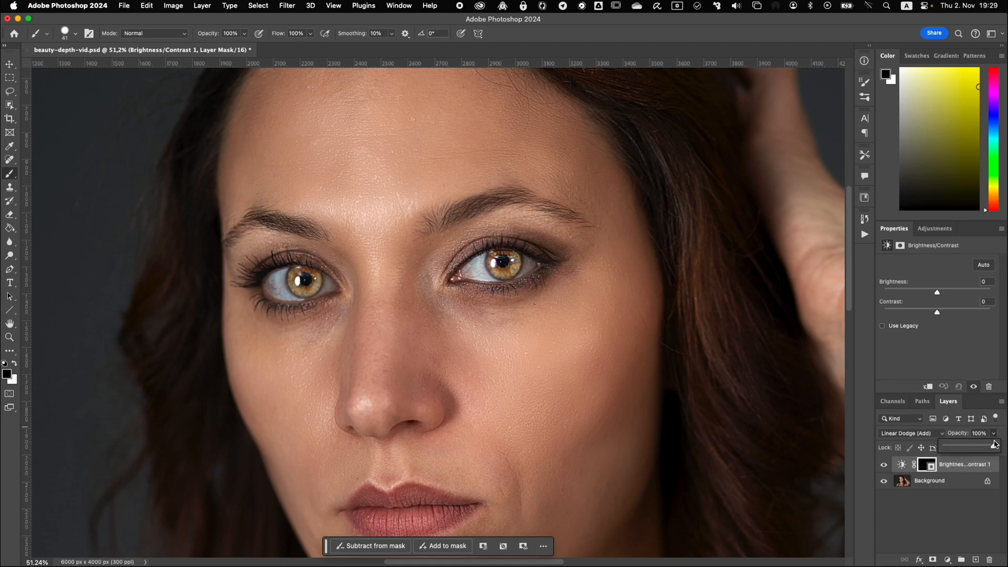
# Step: Lower the brightening layer's opacity to 50% and hide it to compare with the original
pyautogui.moveTo(993, 446); pyautogui.dragTo(964, 448)
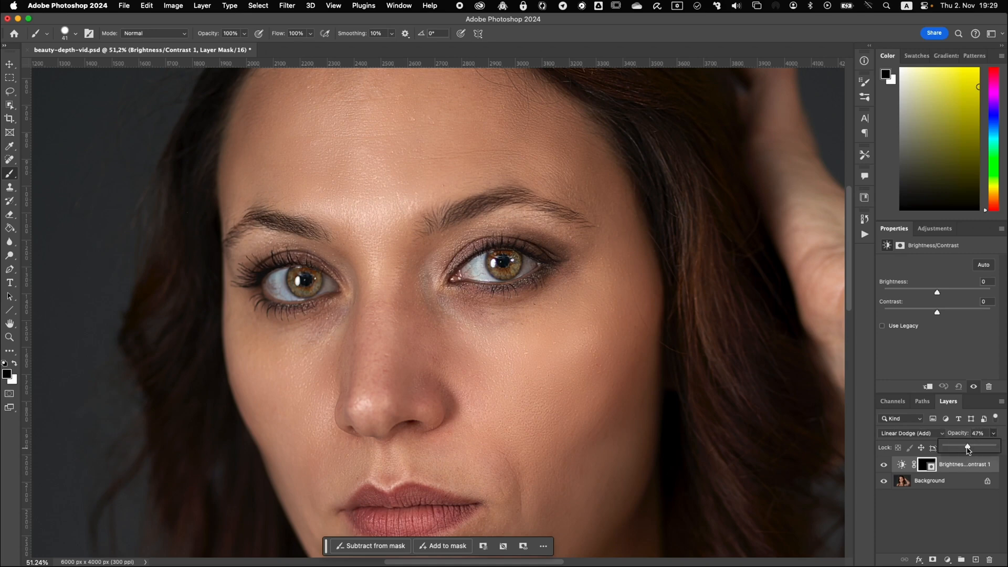
pyautogui.moveTo(966, 446); pyautogui.dragTo(969, 446)
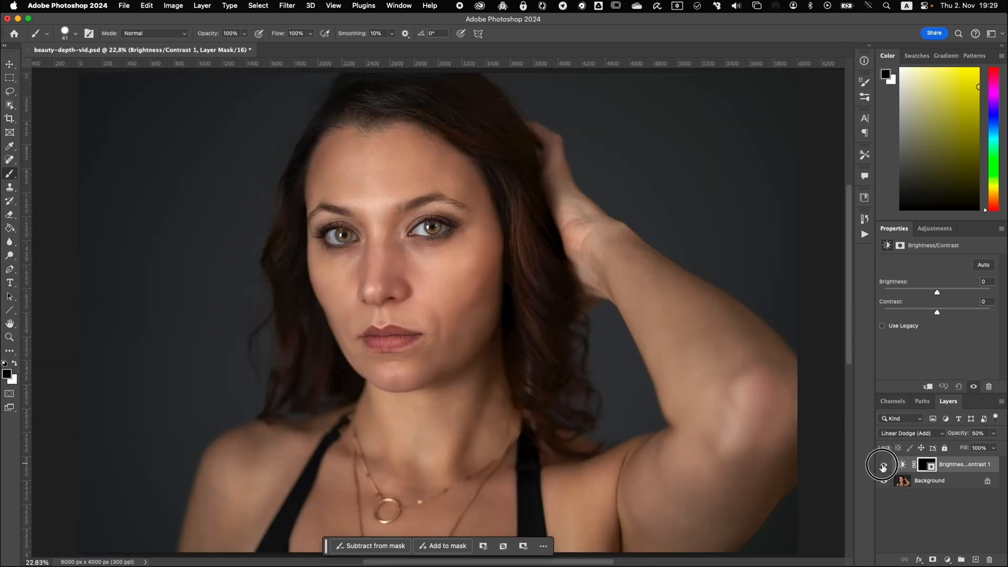
pyautogui.click(885, 464)
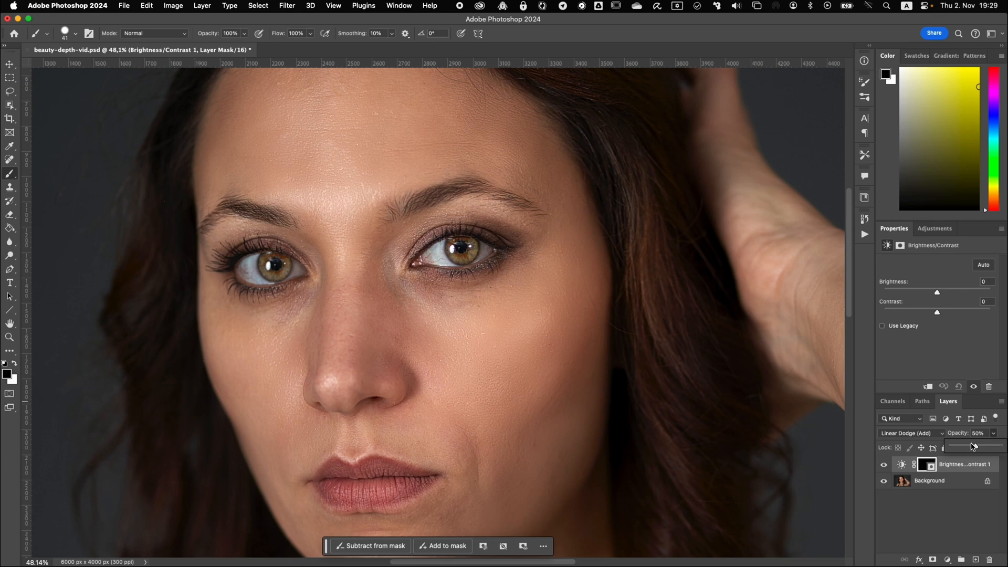
# Step: Restore opacity to 100%, then set contrast to 65 and brightness to -60
pyautogui.moveTo(973, 447); pyautogui.dragTo(996, 444)
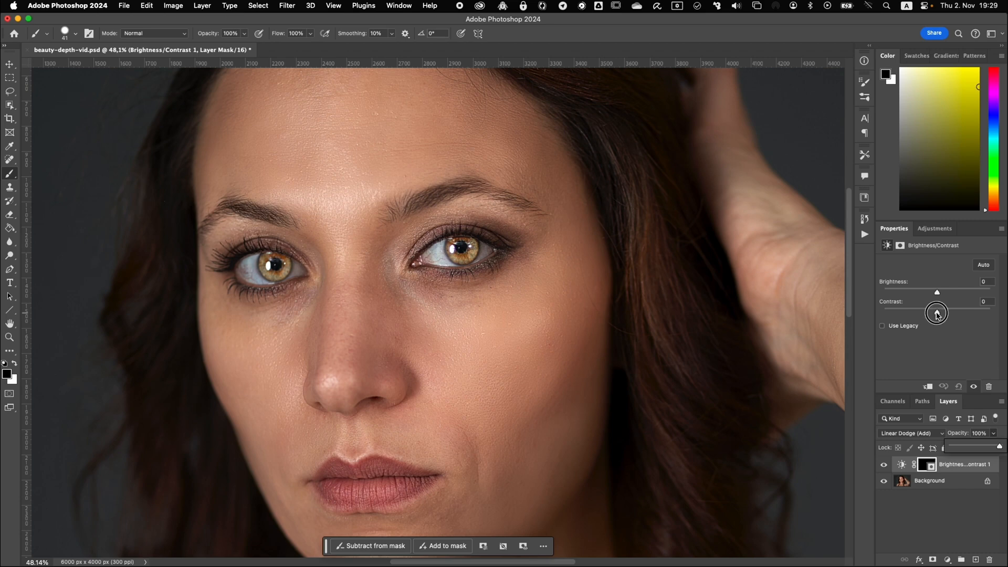
pyautogui.moveTo(937, 314); pyautogui.dragTo(957, 308)
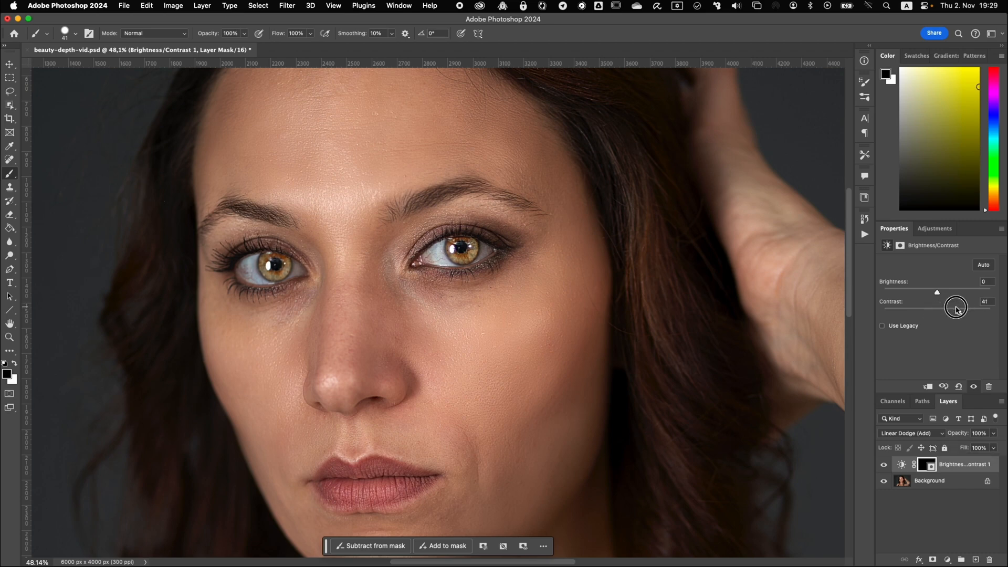
pyautogui.moveTo(955, 308); pyautogui.dragTo(974, 308)
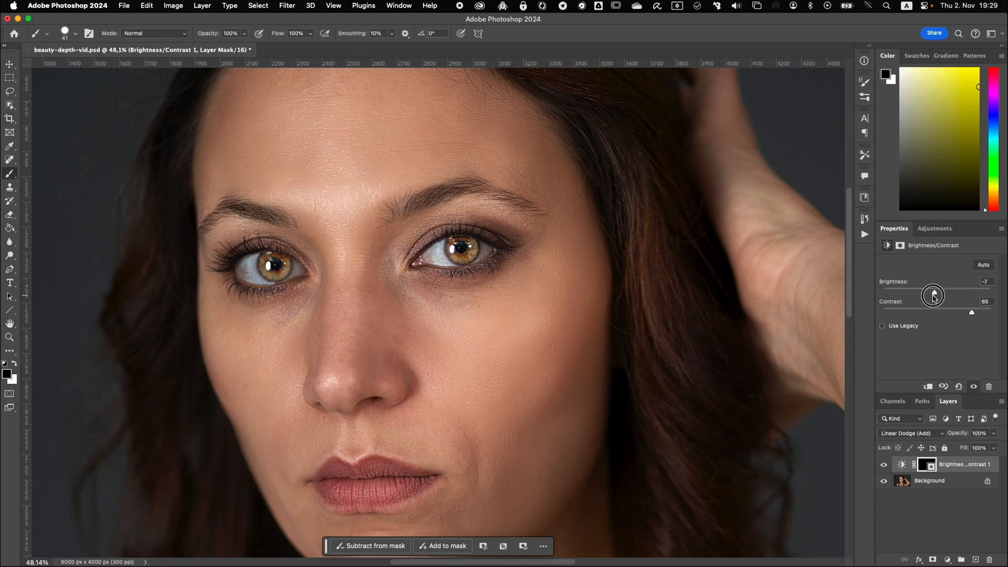
pyautogui.moveTo(933, 296); pyautogui.dragTo(917, 301)
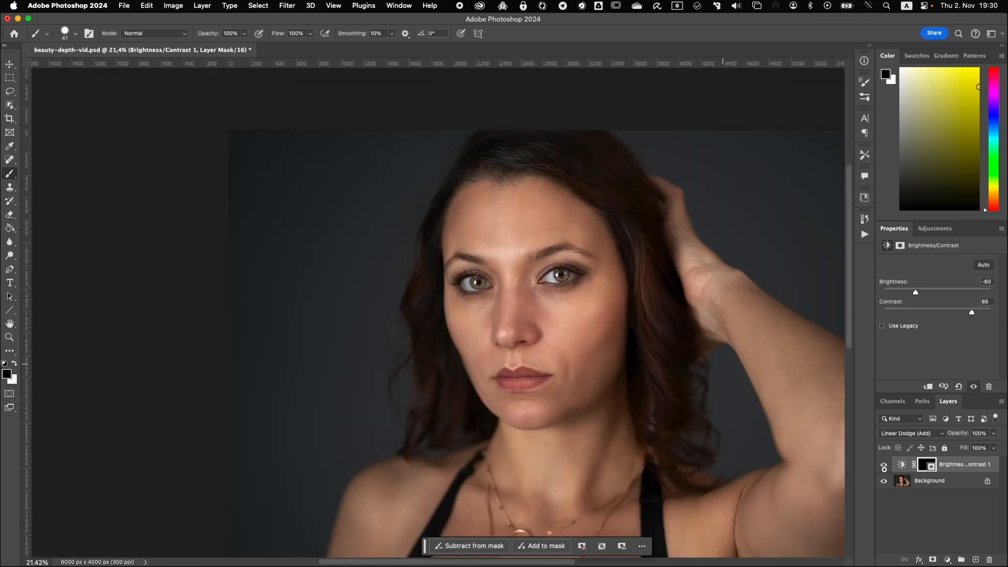
pyautogui.click(884, 464)
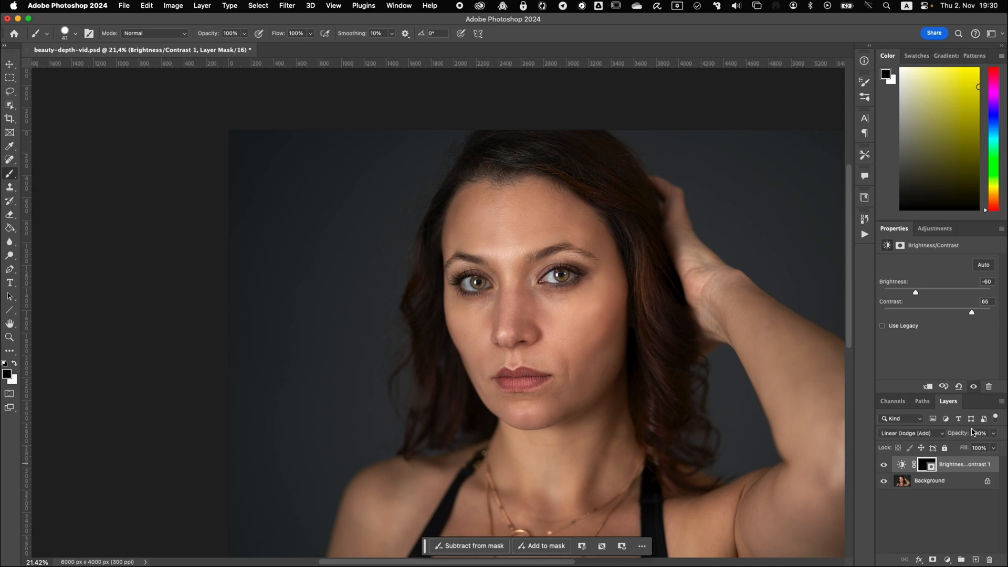
pyautogui.click(993, 433)
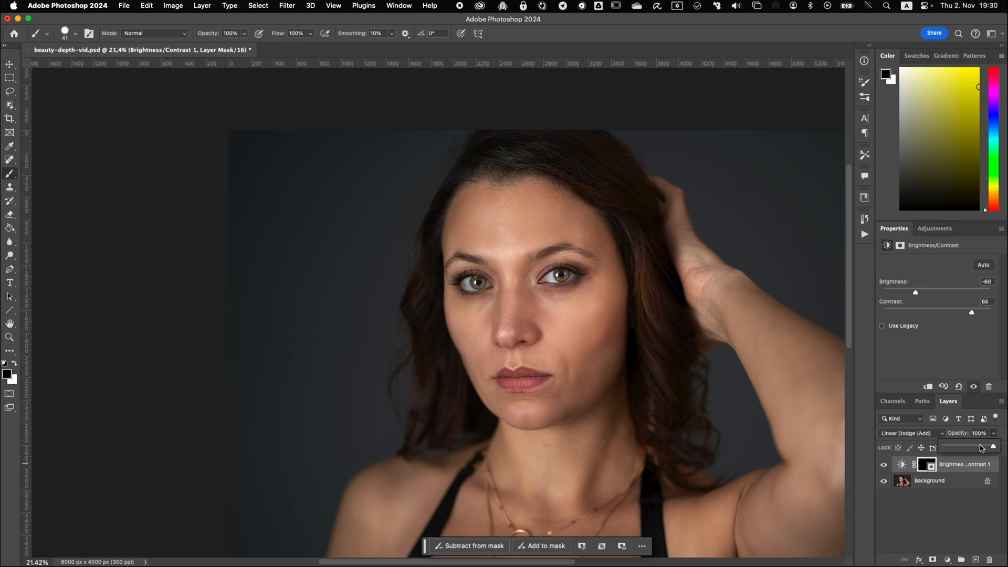
pyautogui.moveTo(995, 447); pyautogui.dragTo(976, 447)
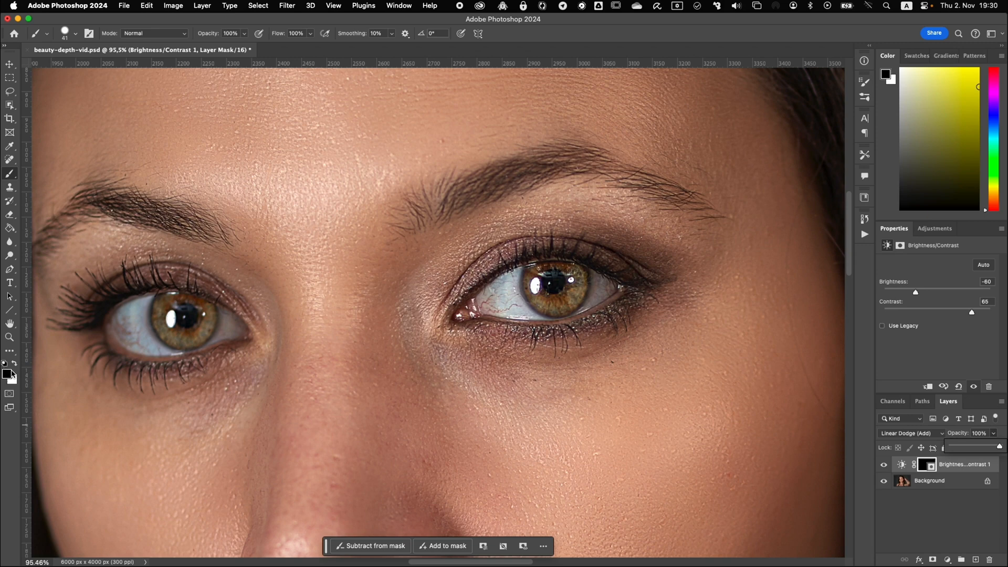
pyautogui.moveTo(309, 42)
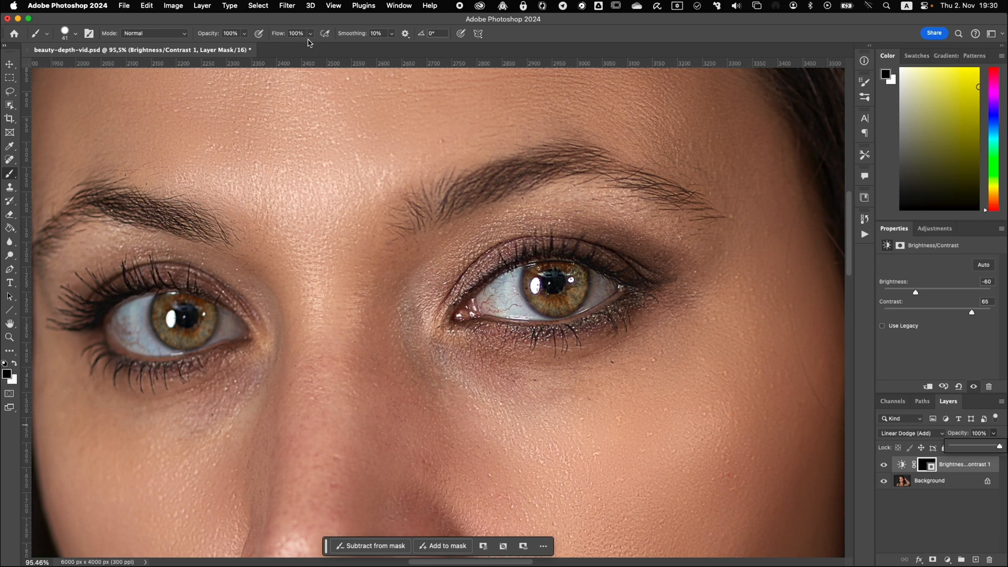
# Step: Reduce the brush flow to 10% for gentle mask painting
pyautogui.click(311, 33)
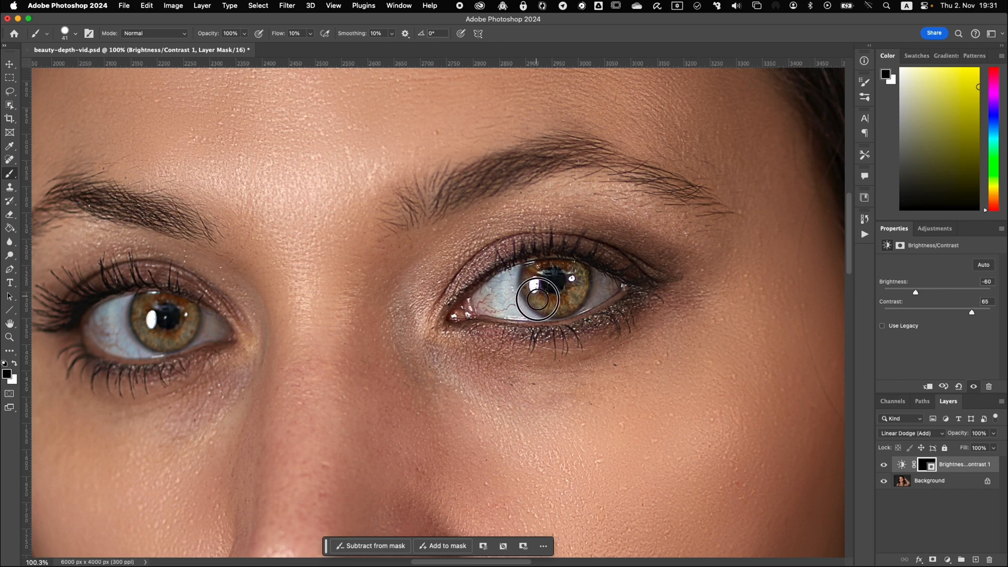
pyautogui.moveTo(560, 300)
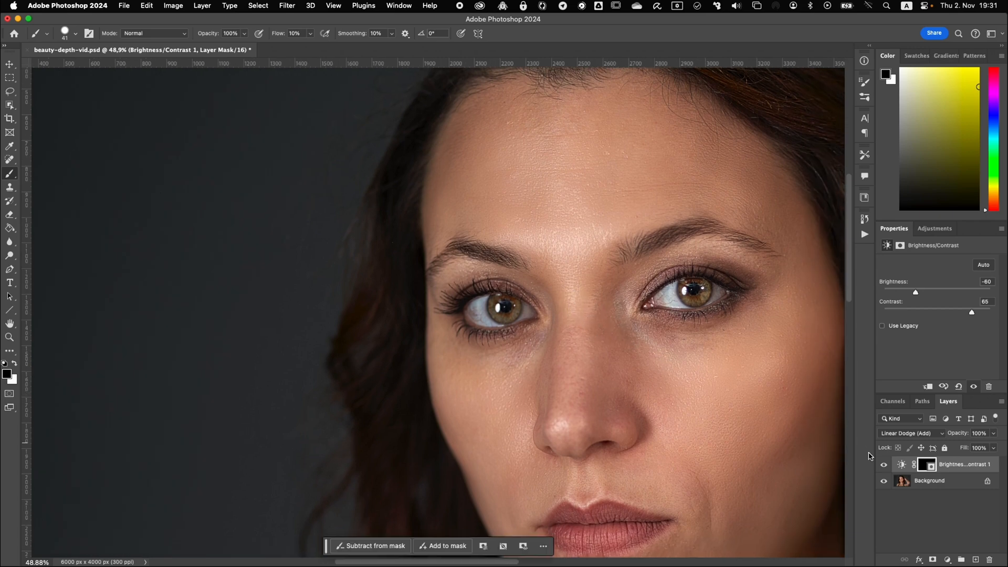
# Step: Select the Brightness/Contrast layer mask in the Layers panel to continue painting
pyautogui.click(901, 464)
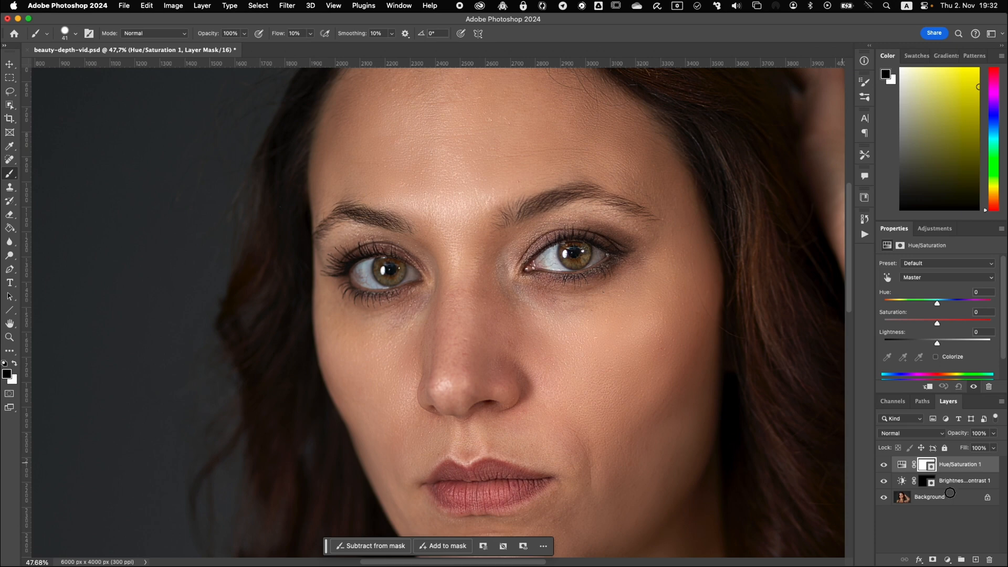
pyautogui.moveTo(730, 336)
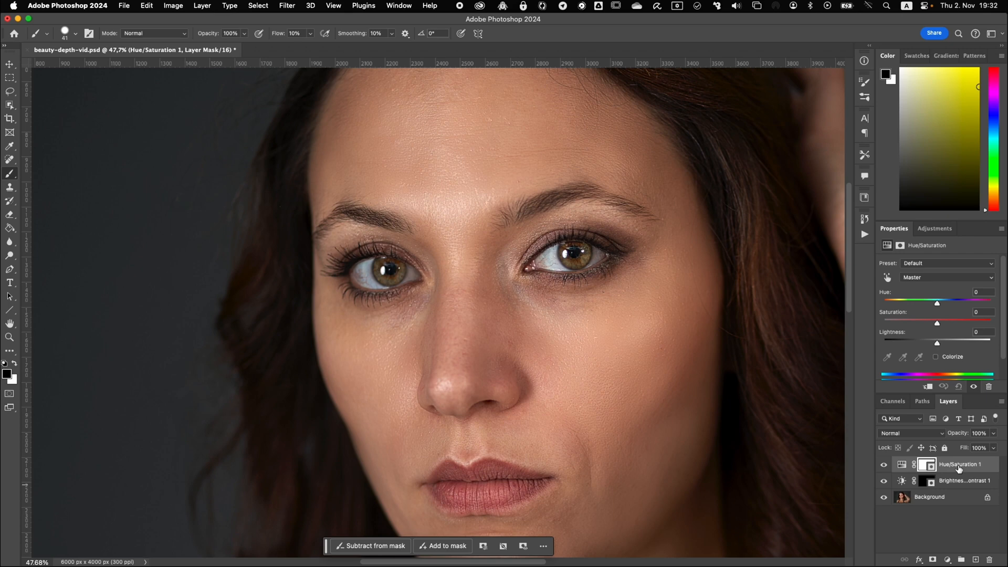
# Step: Bring up the Hue/Saturation layer's options to create a clipping mask
pyautogui.rightClick(958, 464)
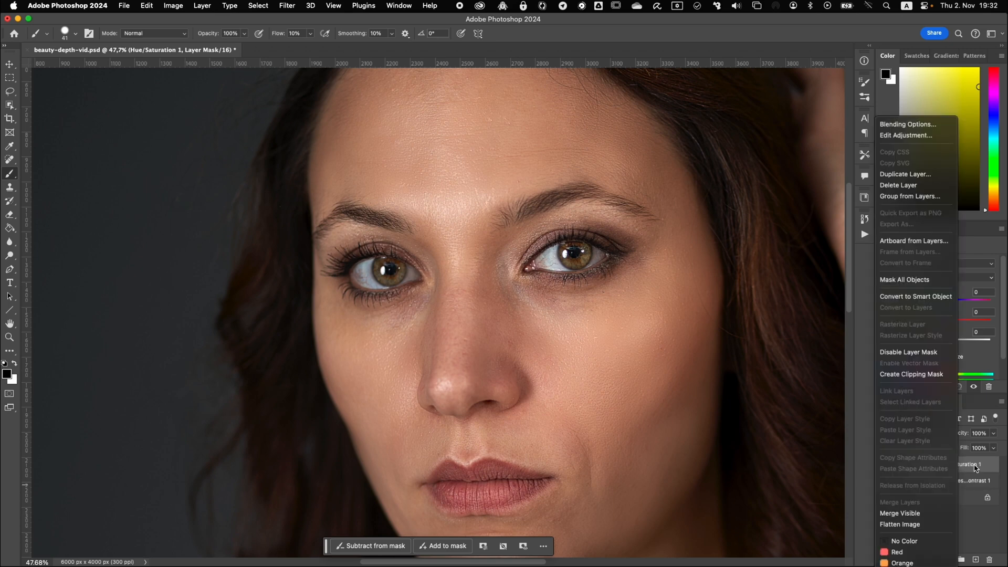
pyautogui.moveTo(912, 378)
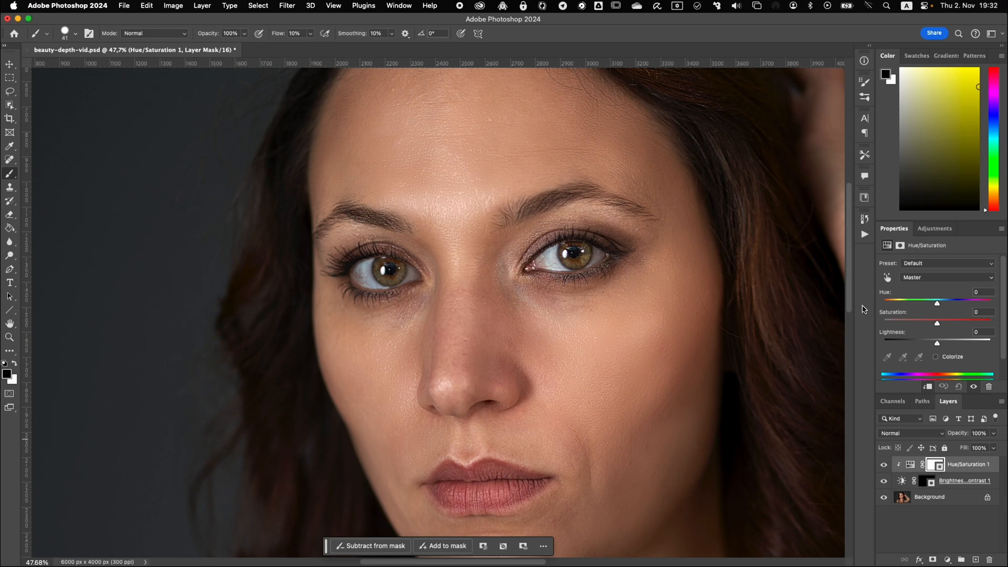
# Step: Shift hue to +180 and raise saturation so the irises turn blue
pyautogui.moveTo(938, 303); pyautogui.dragTo(936, 303)
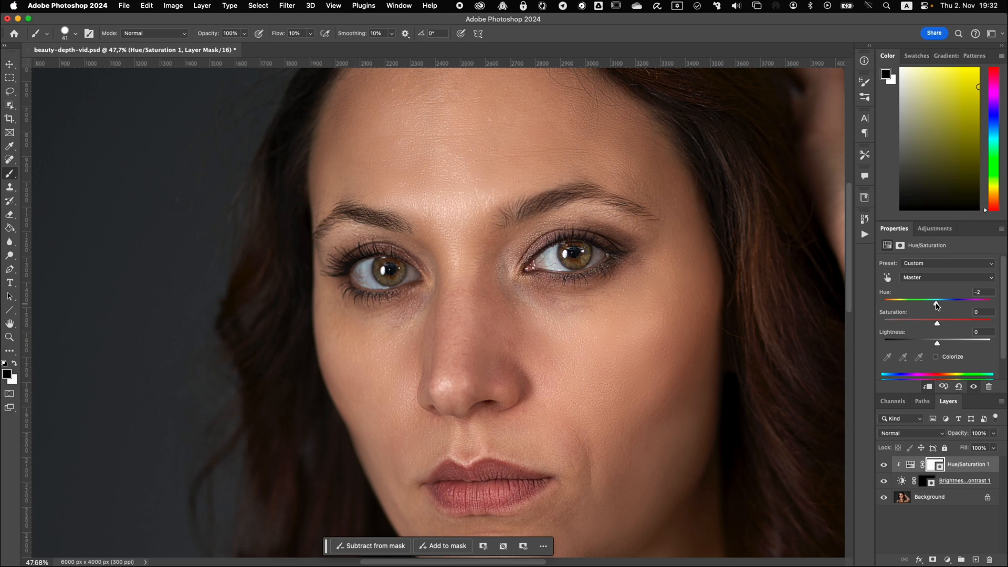
pyautogui.moveTo(937, 301); pyautogui.dragTo(993, 301)
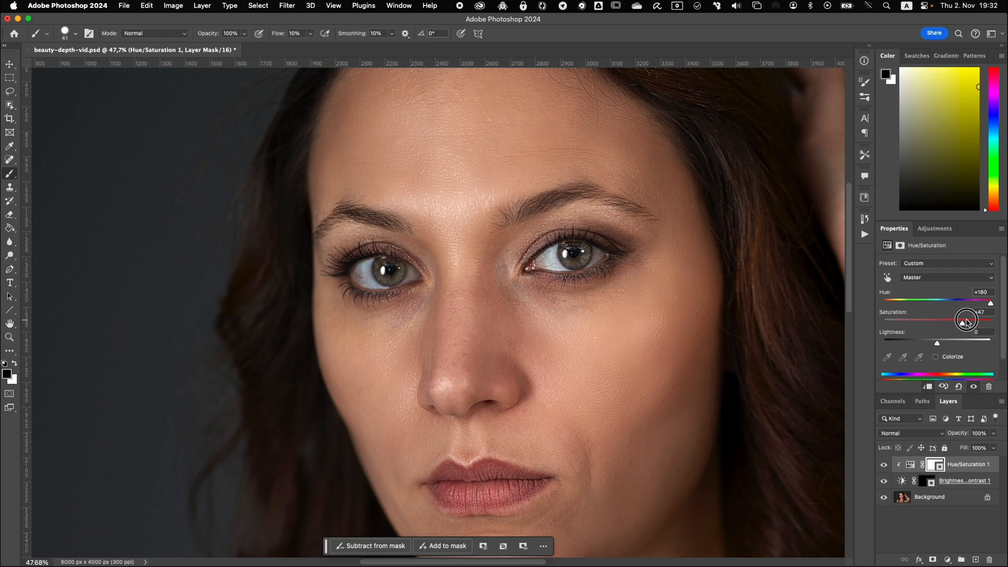
pyautogui.moveTo(964, 321); pyautogui.dragTo(984, 321)
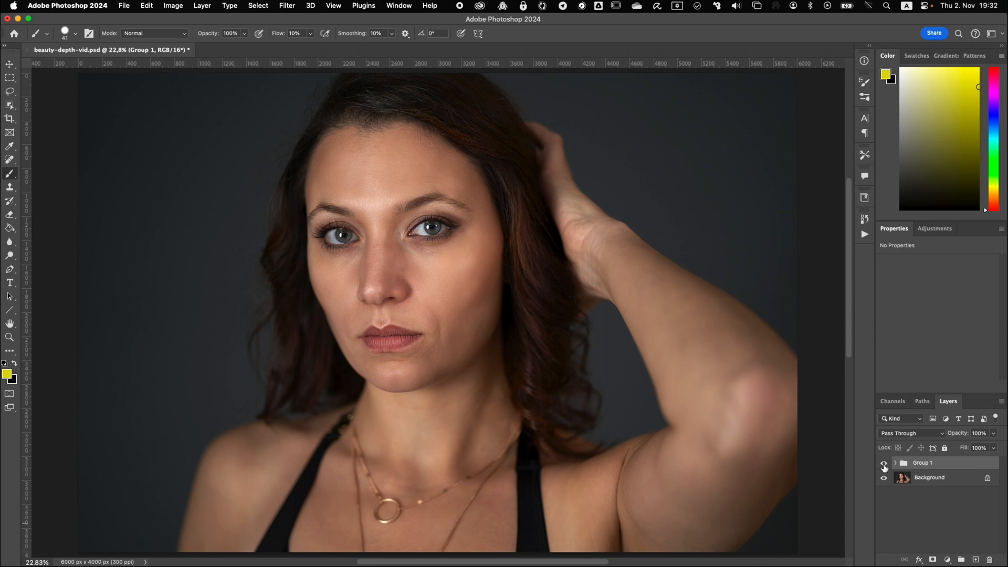
# Step: Toggle Group 1's visibility off and on to compare the blue eyes with the original
pyautogui.click(884, 463)
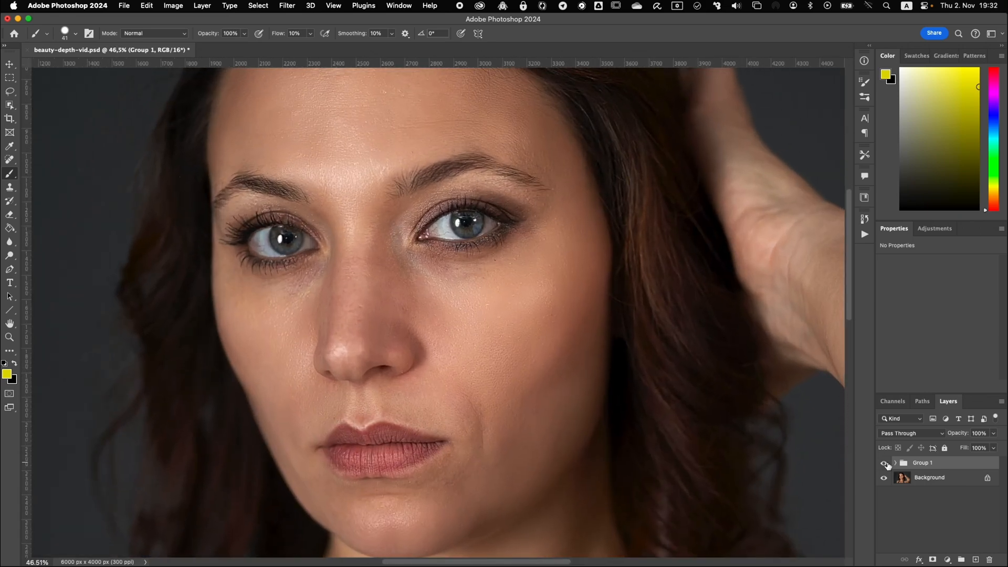
pyautogui.click(884, 463)
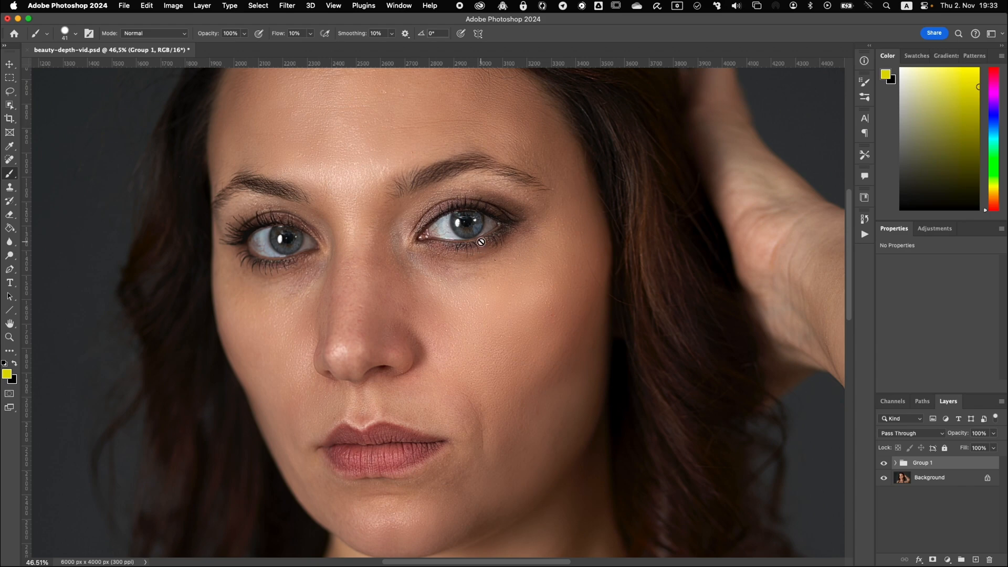
pyautogui.moveTo(472, 245)
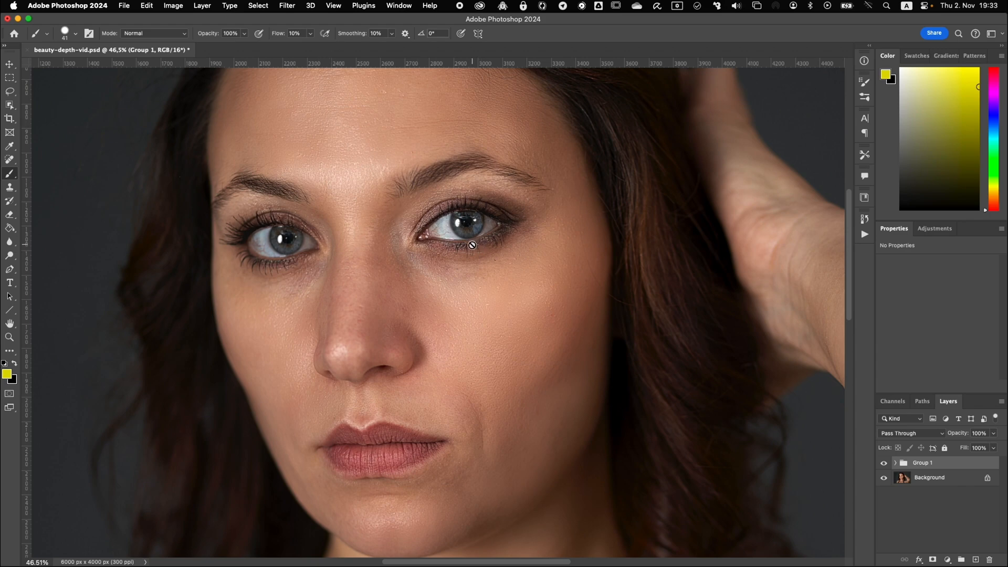